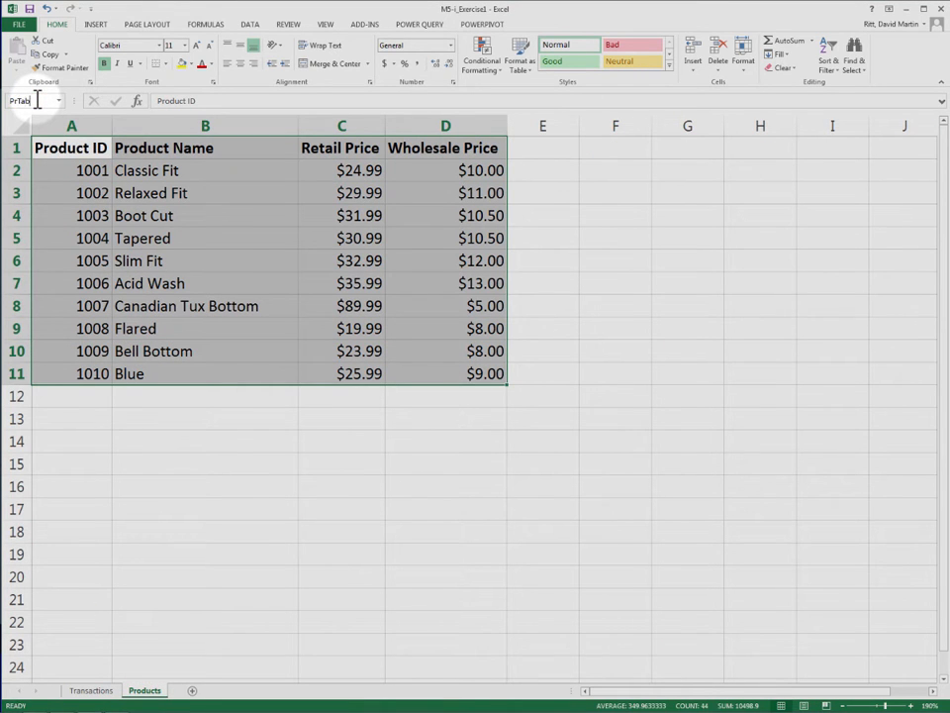
Switch from the Products sheet to the Transactions sheet.
left_click(91, 689)
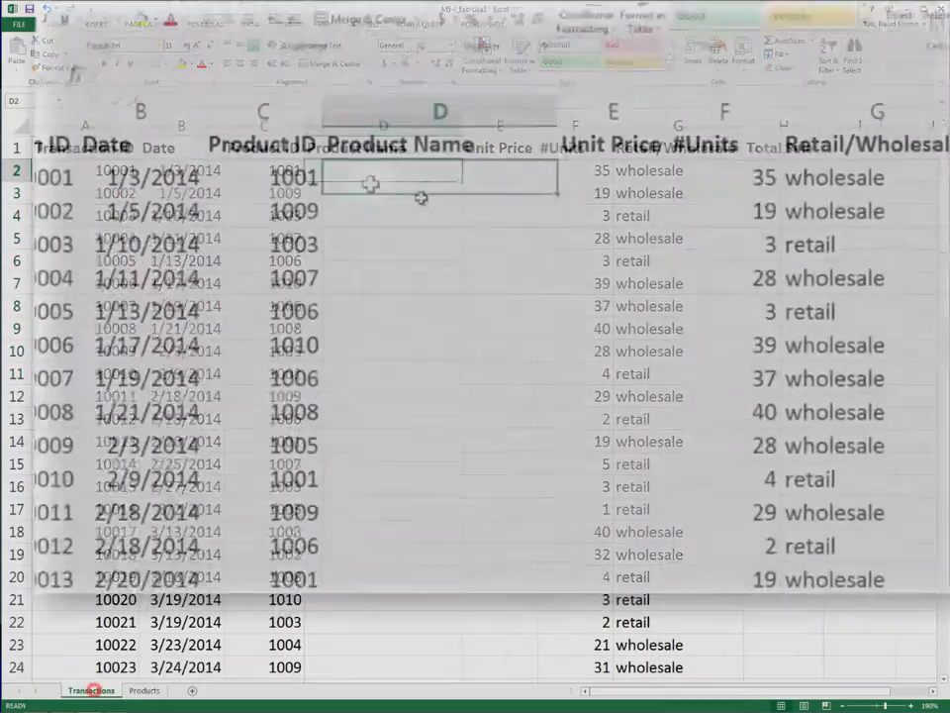
Fill D2 with =VLOOKUP(C2,prtab,2,FALSE) so it shows Classic Fit, then move to E2.
type("=vlookup(")
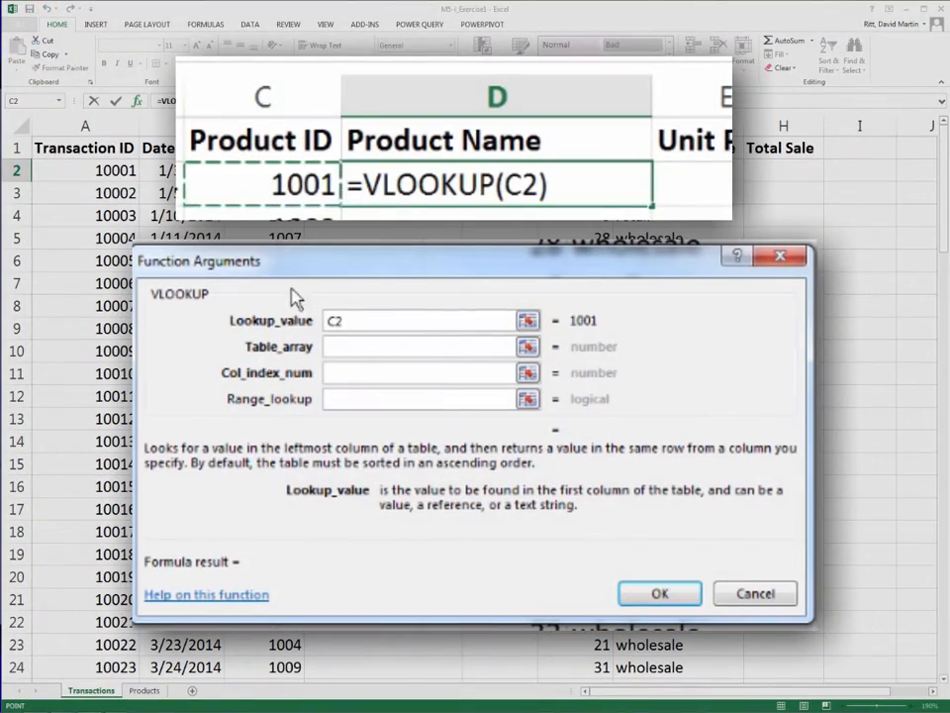
type("prtab")
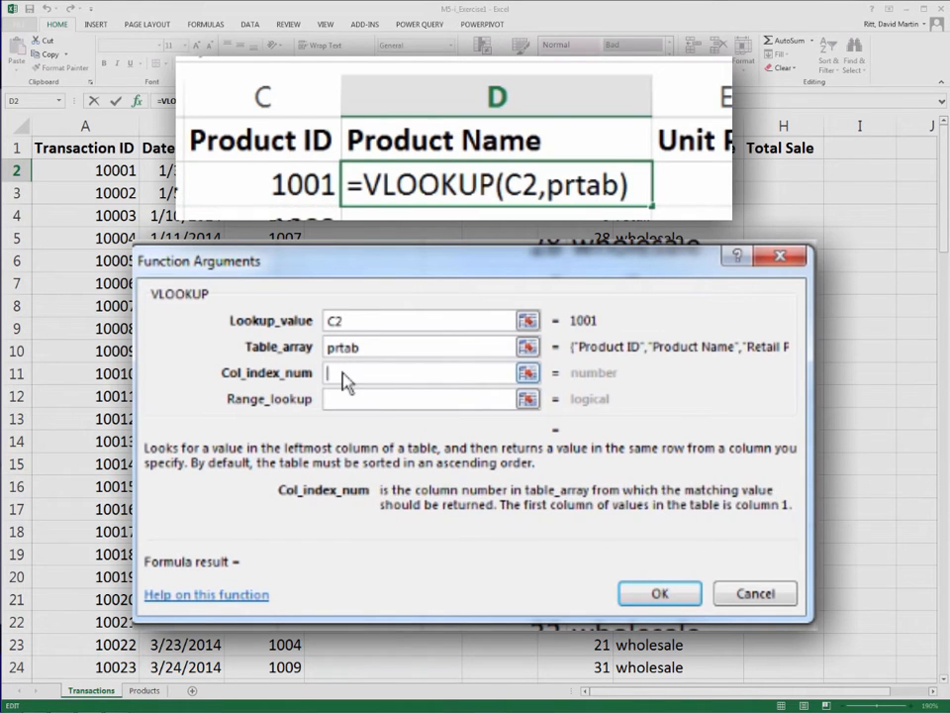
type("2,FALSE")
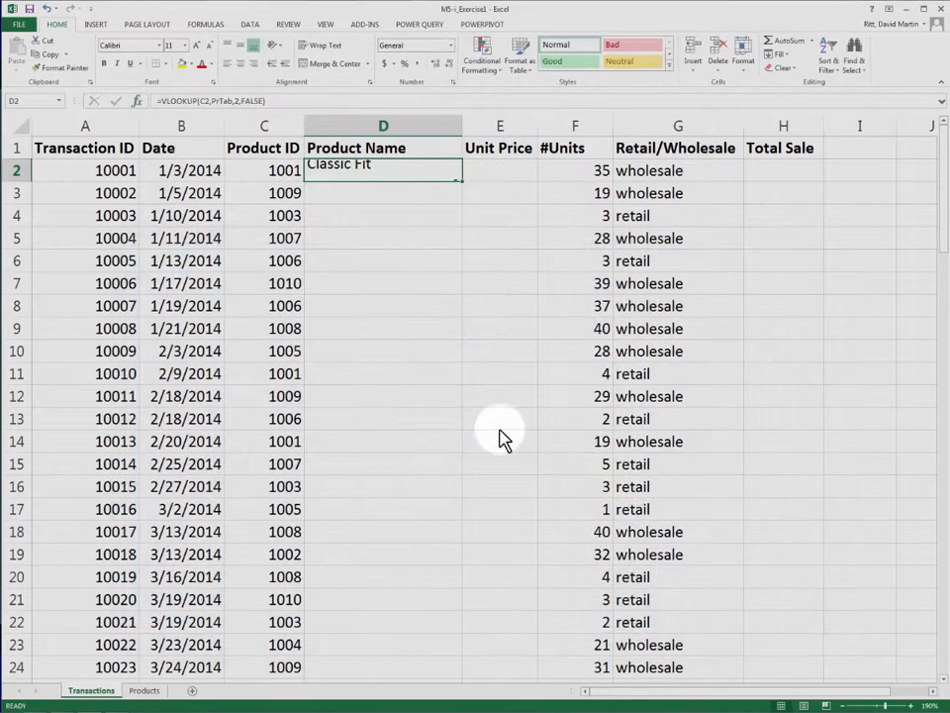
left_click(499, 170)
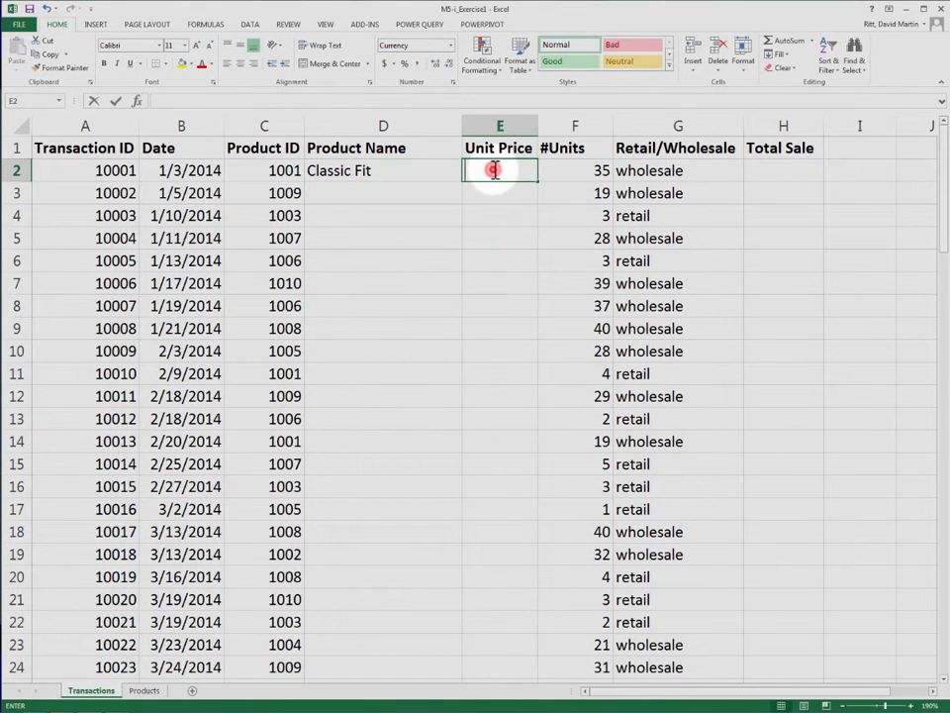
Start E2's VLOOKUP on prtab with an IF testing Transactions!G2="retail" for the column.
type("=vlookup(")
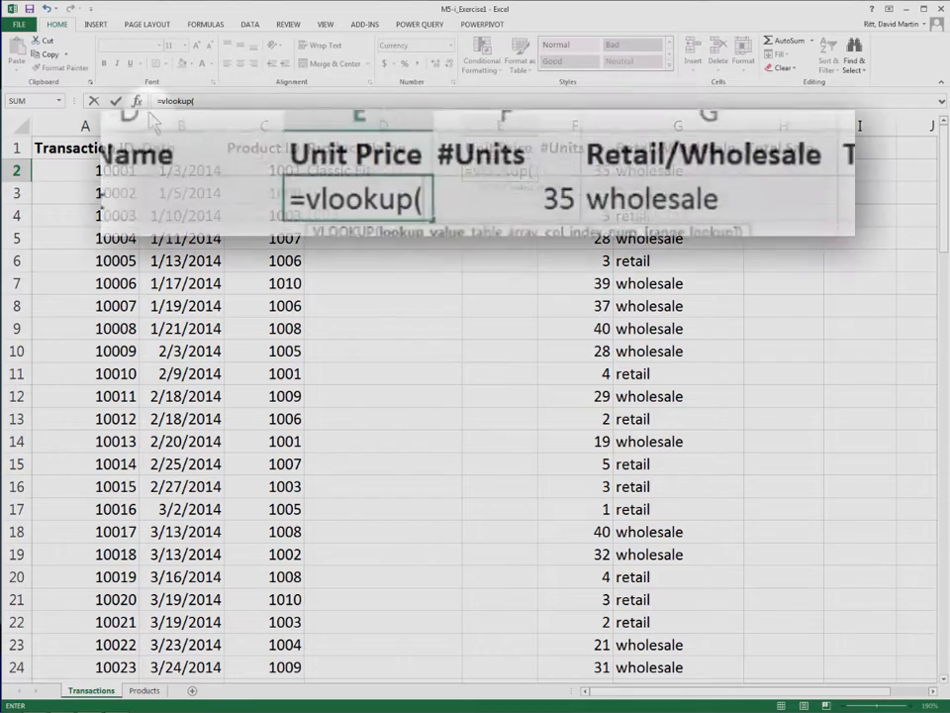
left_click(136, 99)
type("prtab")
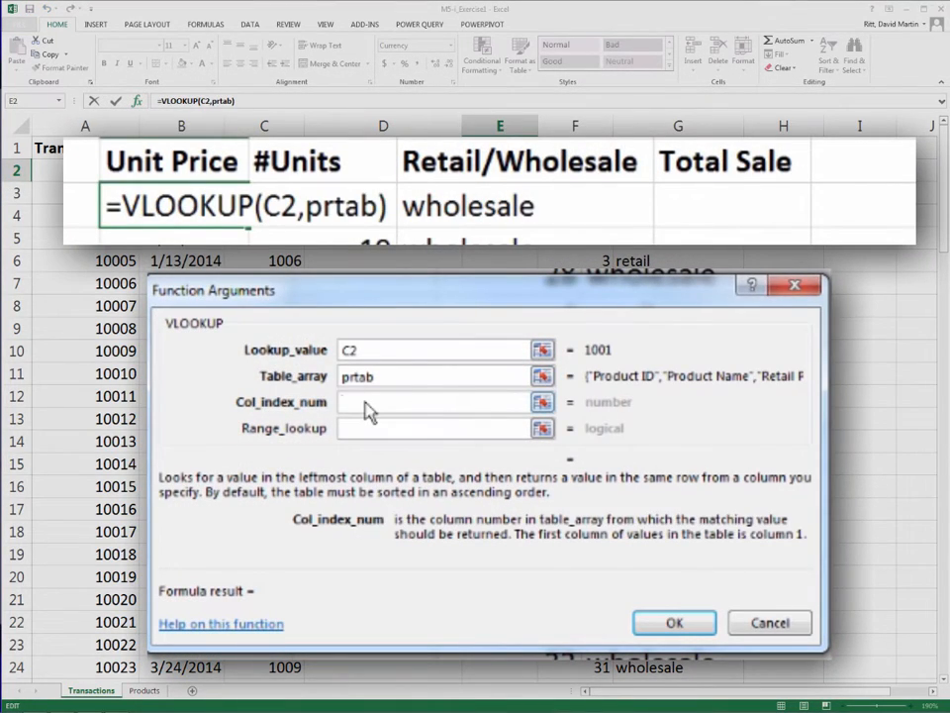
type("if(Transactions!")
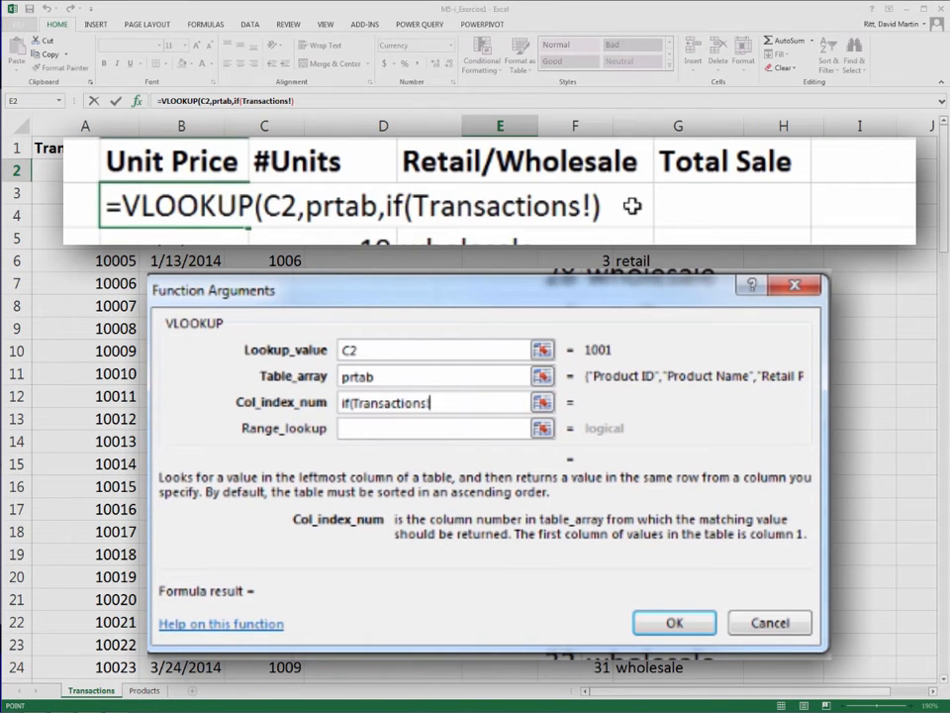
type("G2=\"reta")
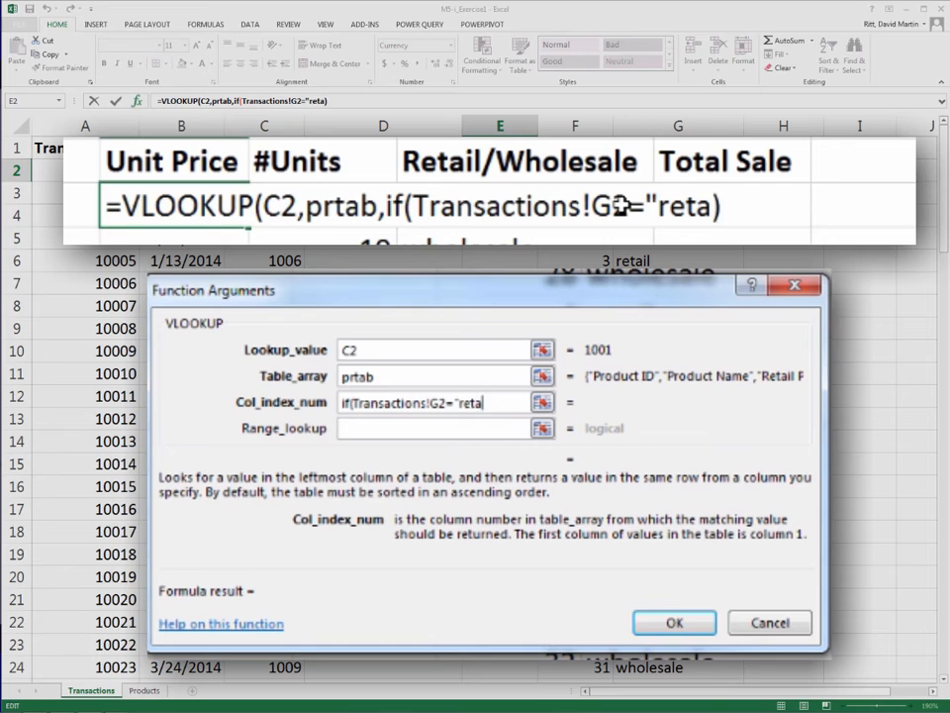
type("l\",Transactions!")
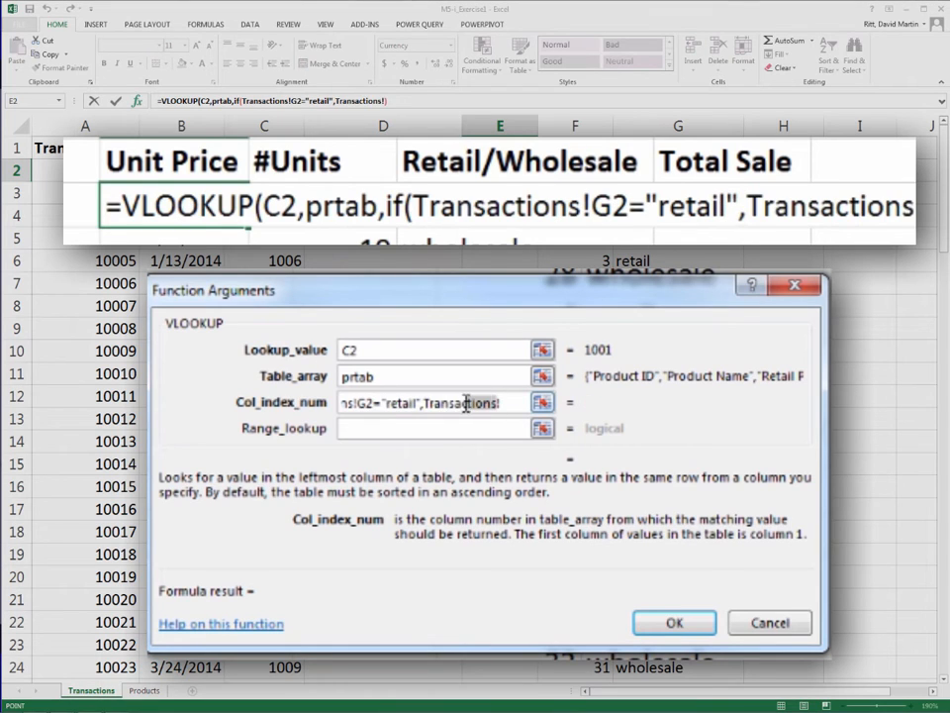
Complete it as IF(...,3,4) with FALSE match so E2 shows $10.00, then move to H2.
type("3,4)")
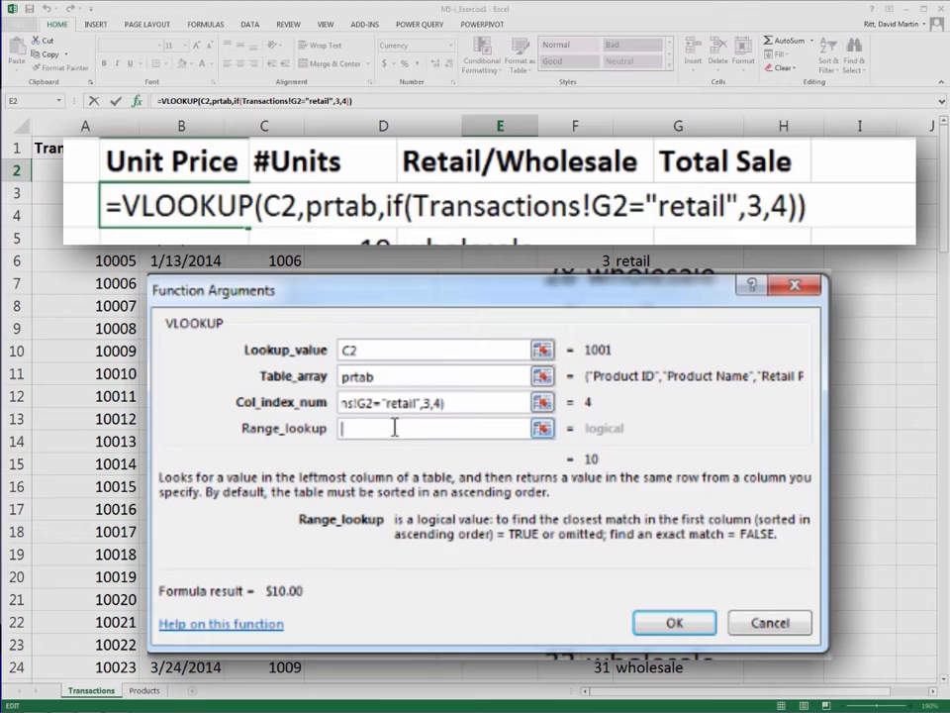
type("false")
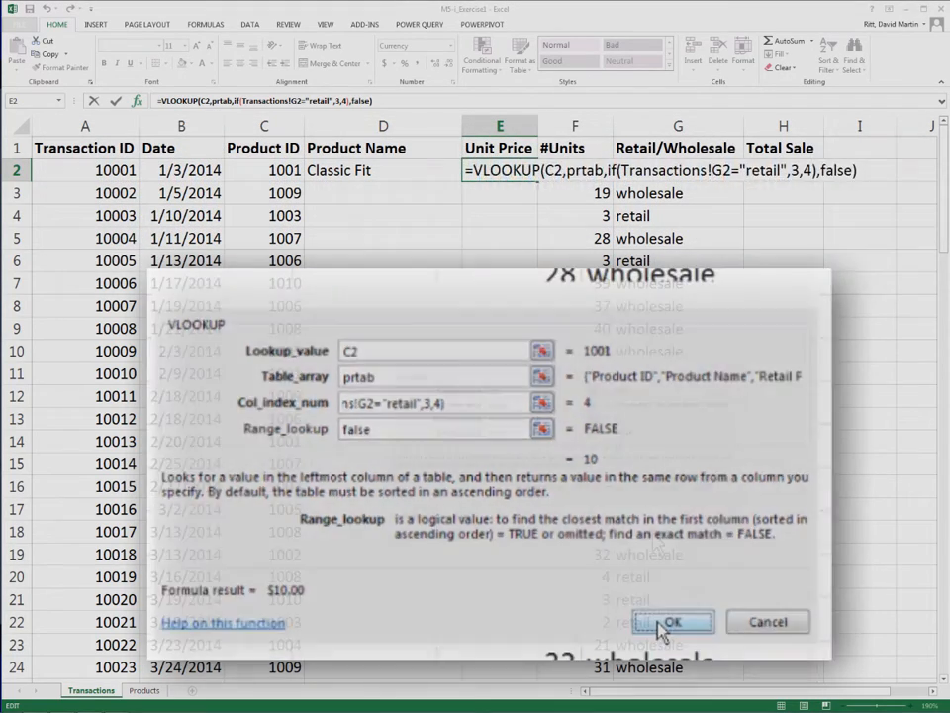
left_click(673, 621)
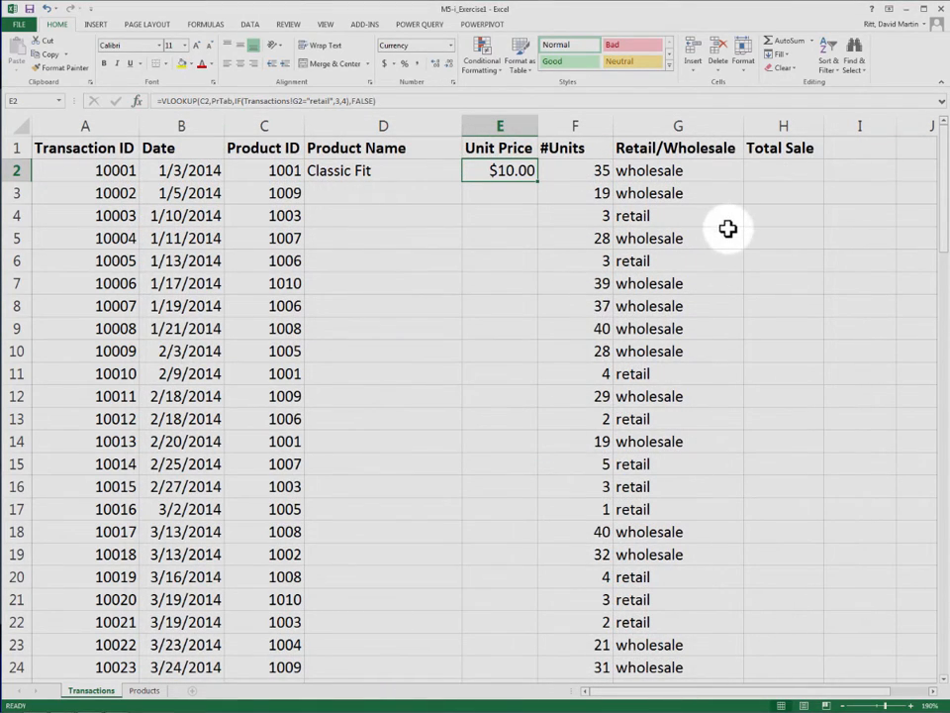
left_click(784, 170)
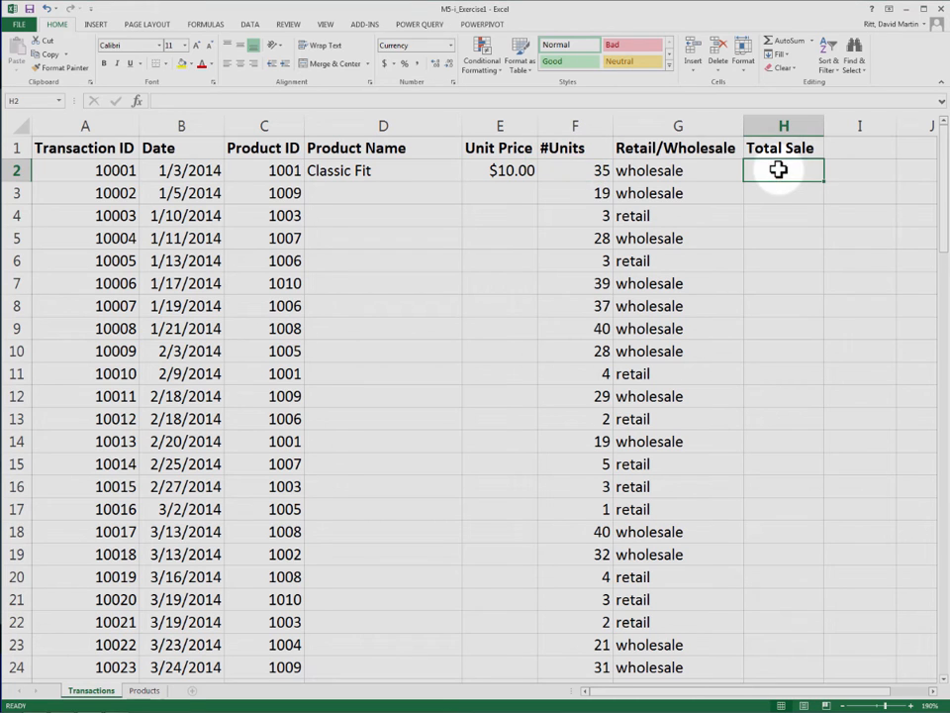